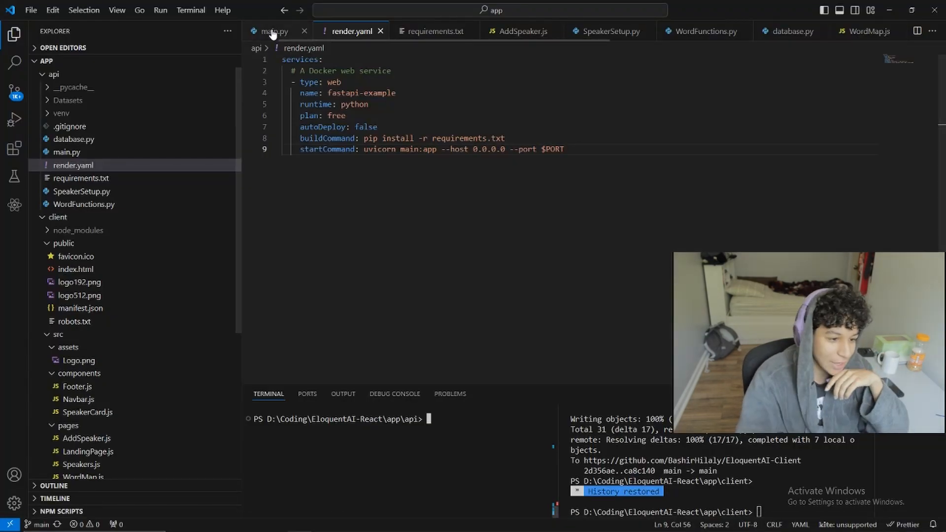
Step: Review main.py's API endpoints, then bring up requirements.txt with fastapi, uvicorn and the pinned packages
click(273, 31)
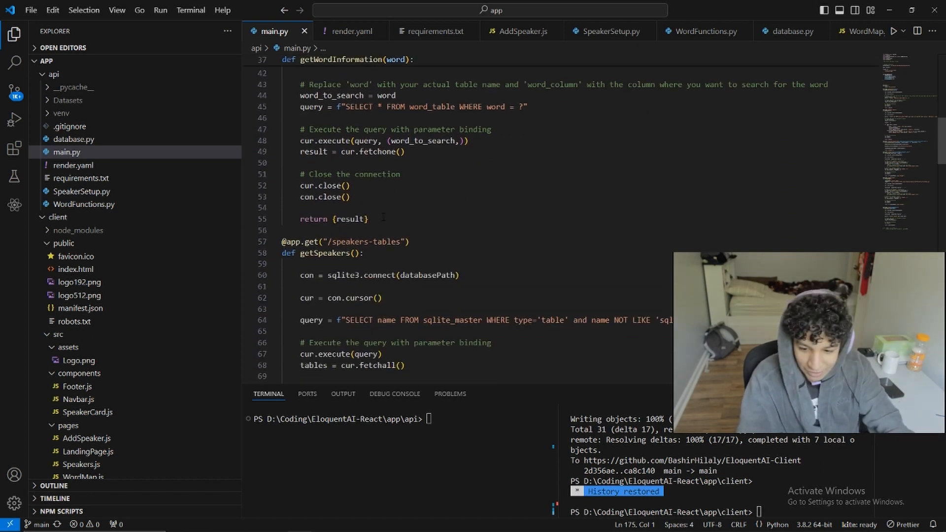
scroll(down, 3)
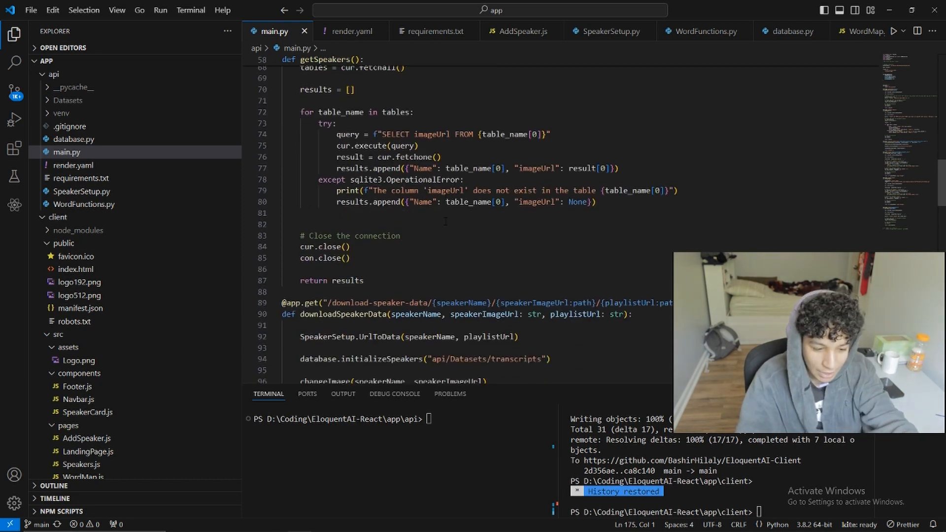
scroll(down, 3)
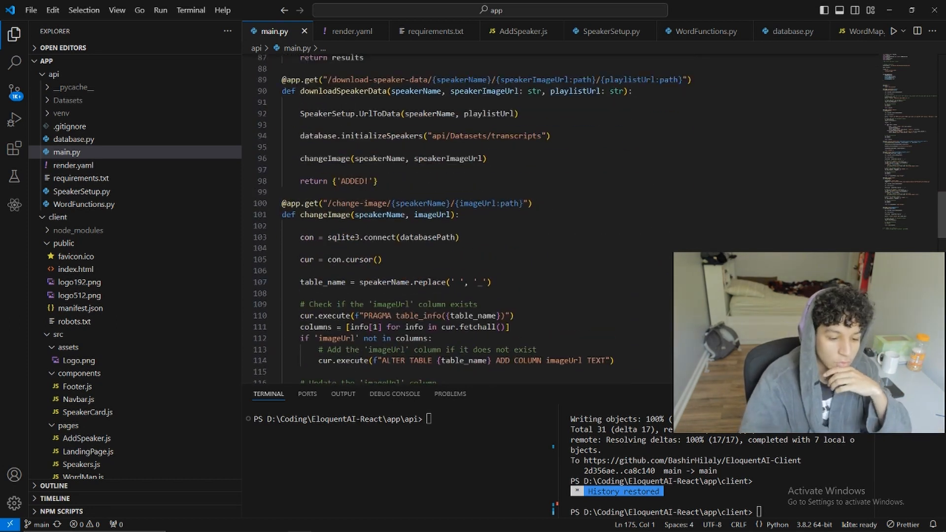
scroll(down, 3)
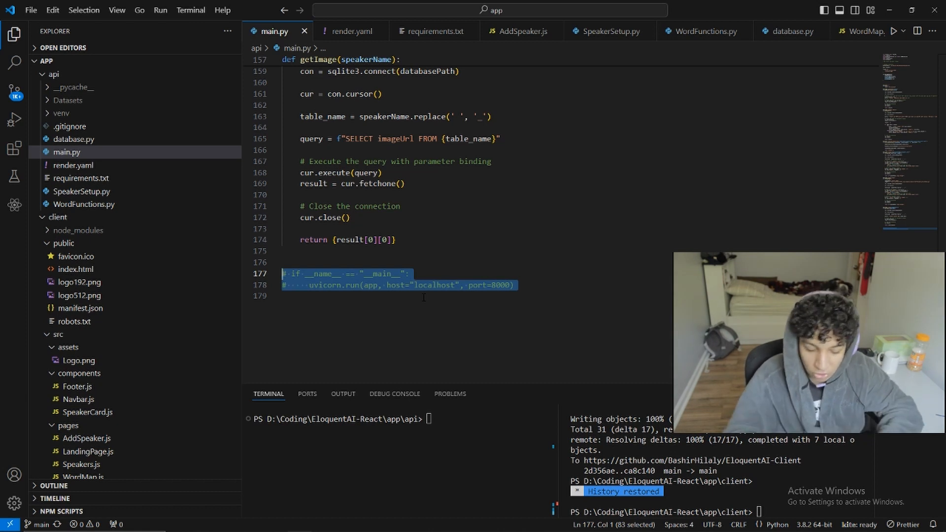
click(464, 285)
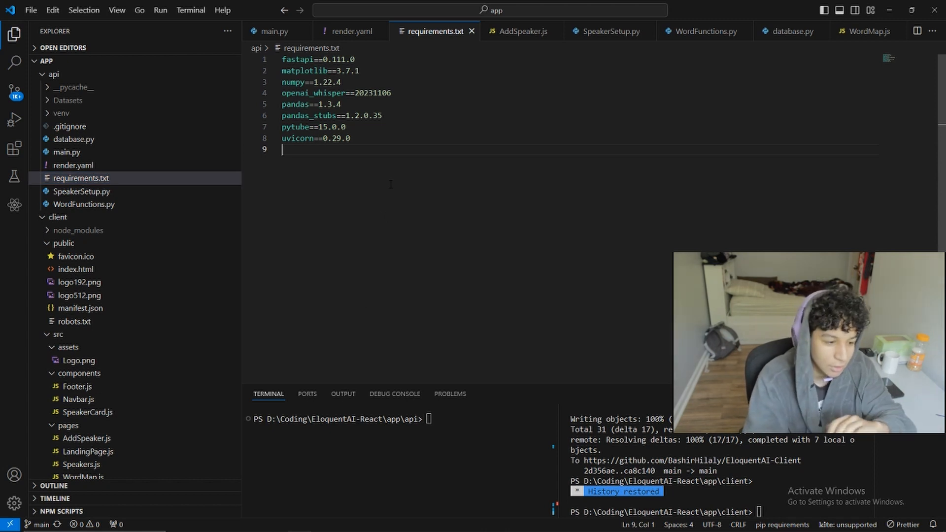
mouse_move(149, 196)
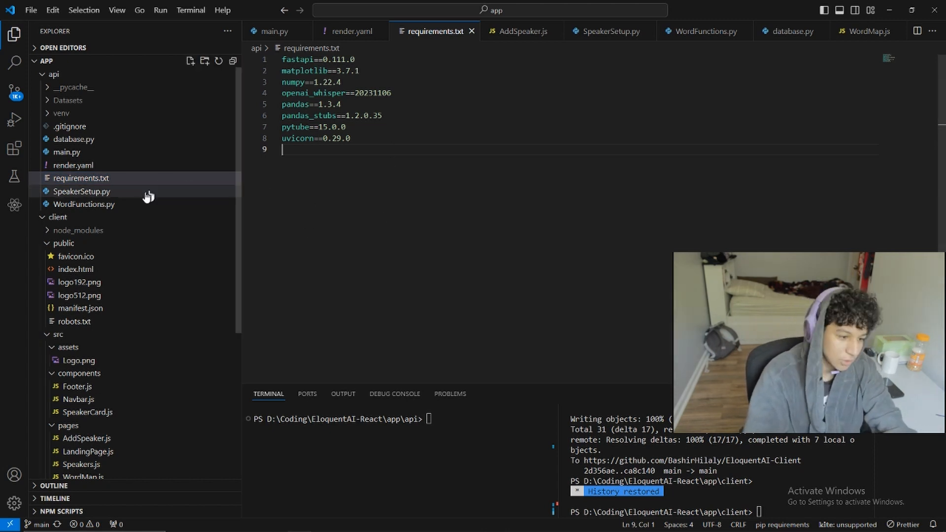
Step: Look over SpeakerSetup.py and WordFunctions.py, then view the render.yaml deployment config
click(82, 191)
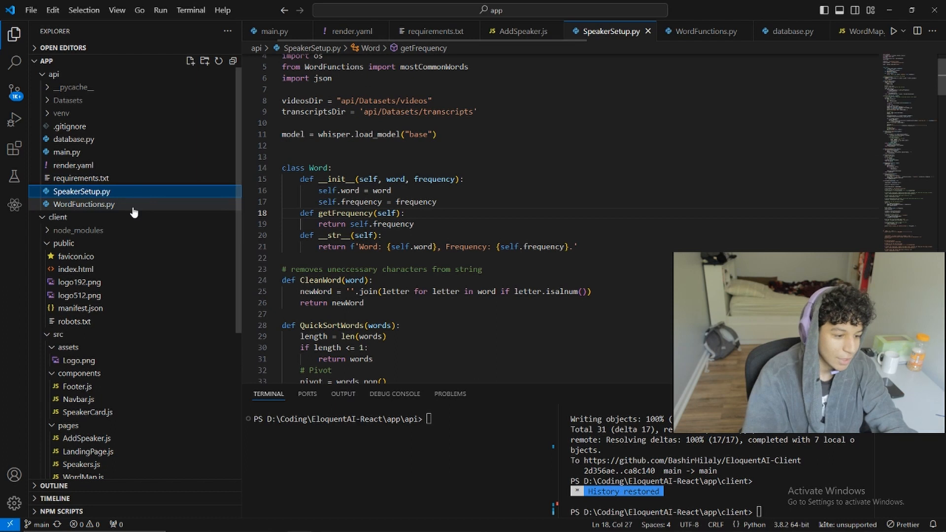
click(68, 152)
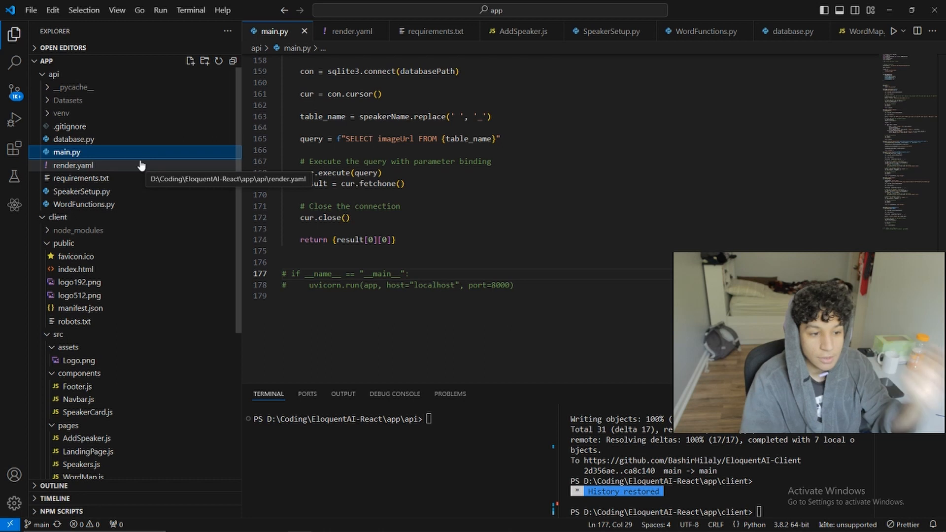
click(74, 164)
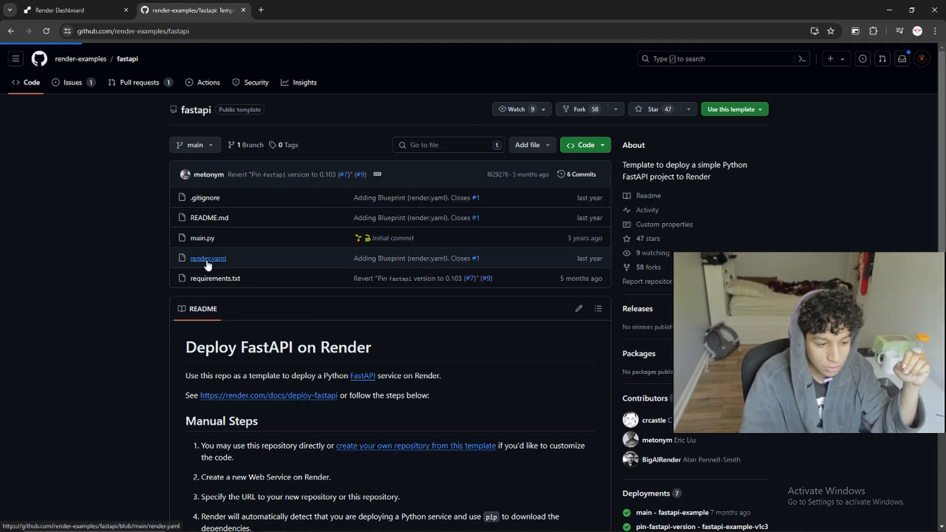
Step: View the template's render.yaml with its web service, build and uvicorn start commands, and commit via git
click(208, 258)
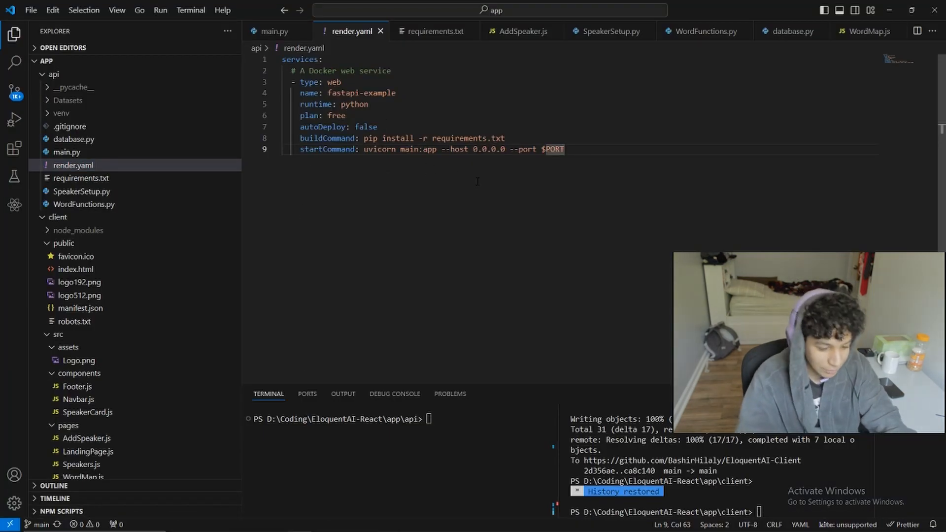
text(git)
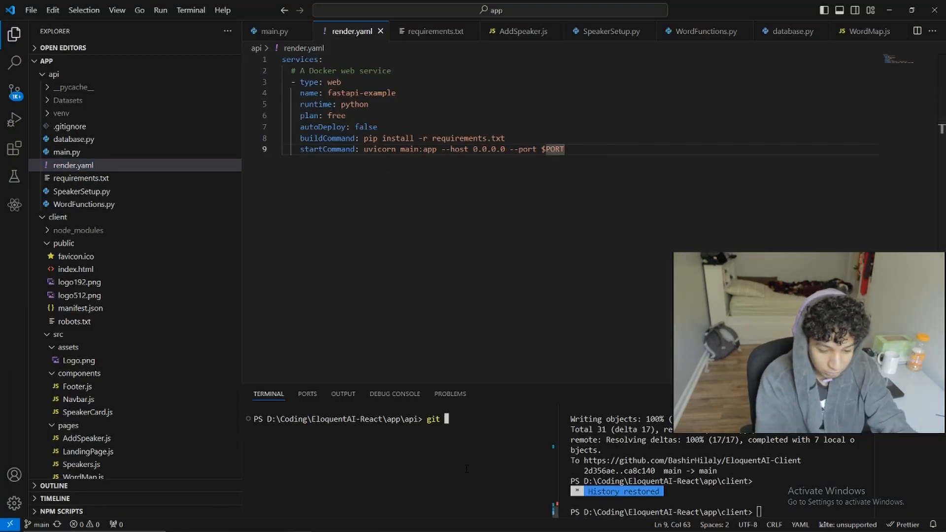
text(commit)
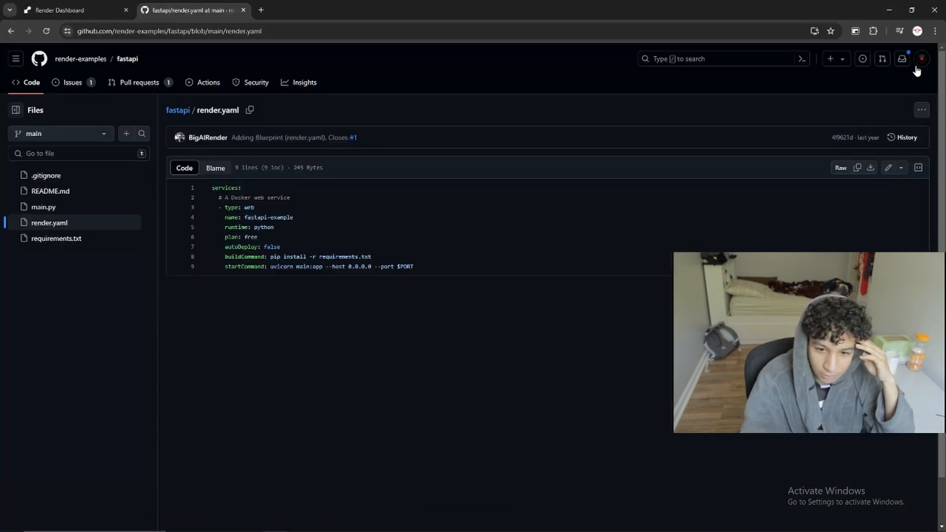
Step: Go to Your repositories and enter the private EloquentAI-API repo with the 'Preparing for deployment' commit
click(921, 58)
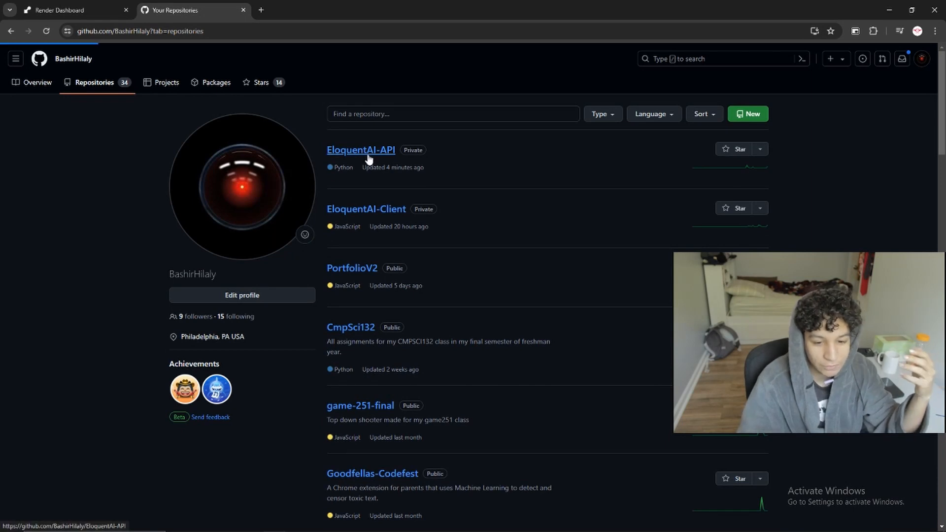
click(360, 149)
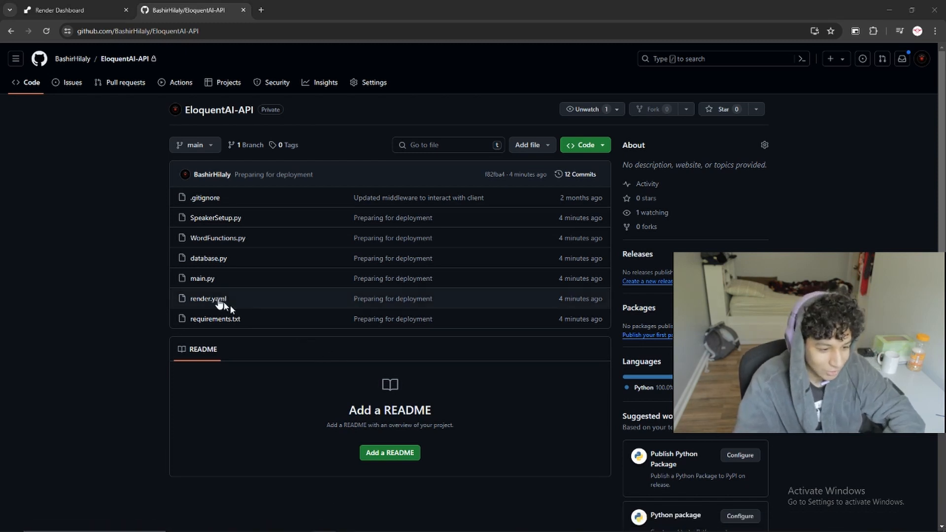
mouse_move(274, 258)
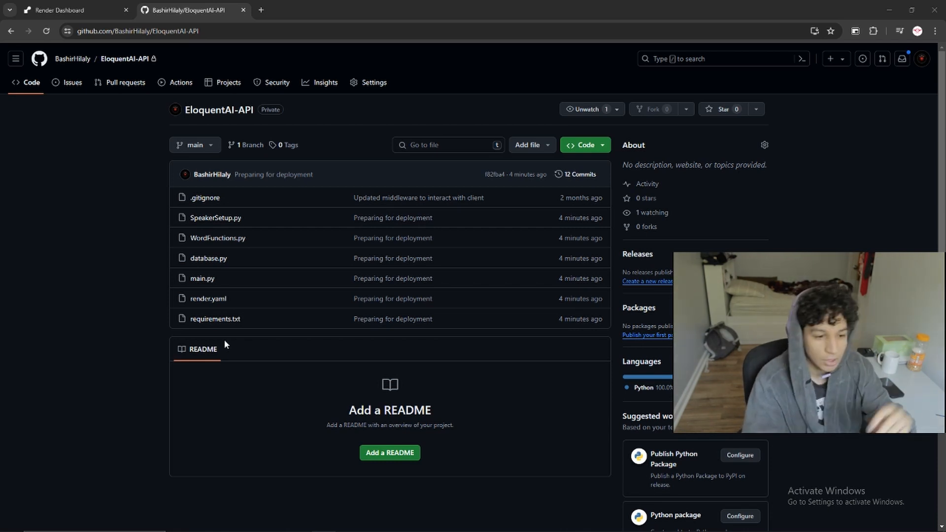
Step: Start a new Render web service from Git and connect the EloquentAI-API repository
click(69, 10)
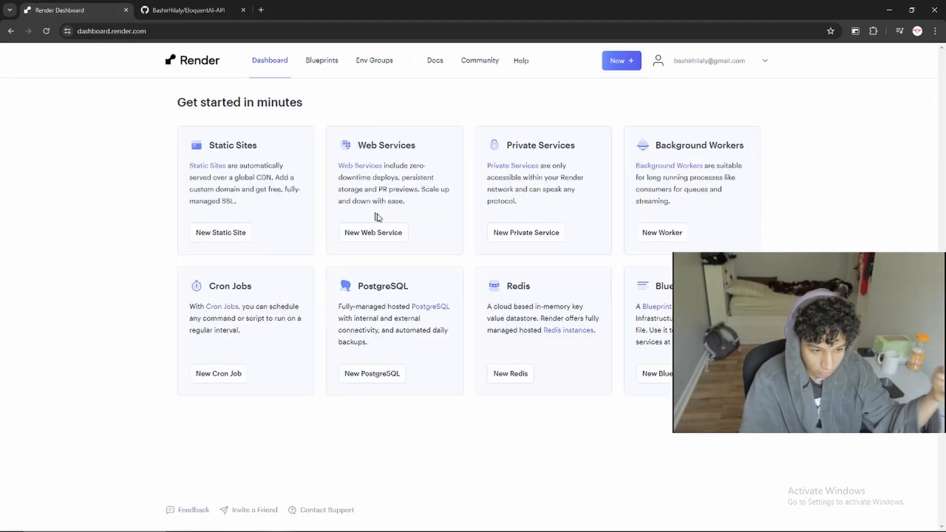
mouse_move(330, 184)
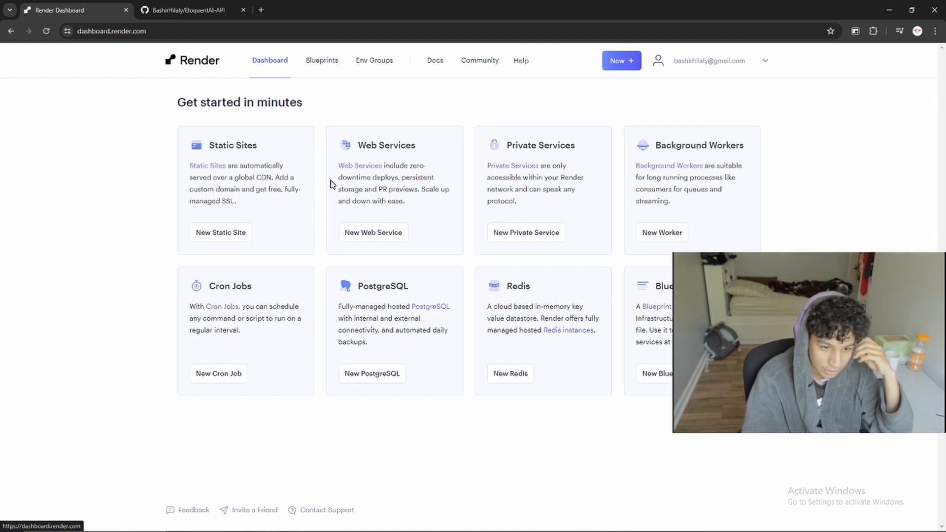
click(372, 232)
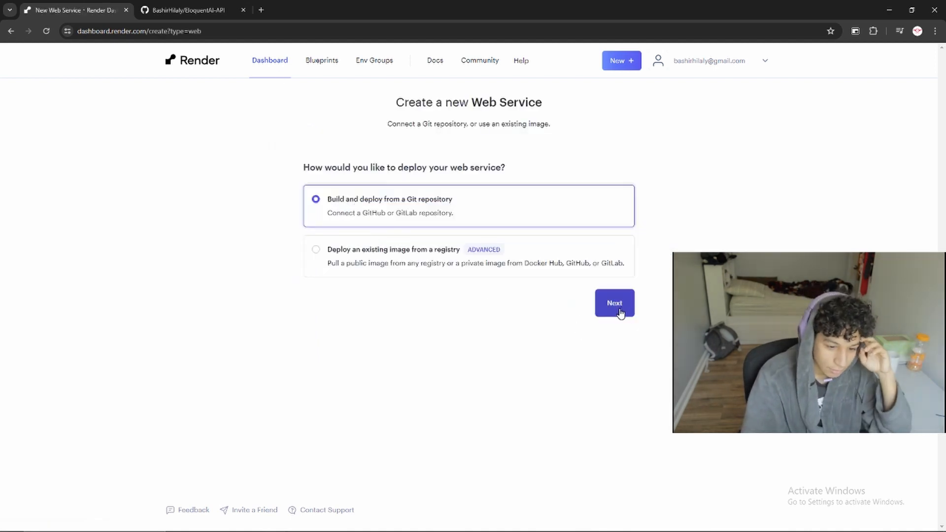
click(613, 302)
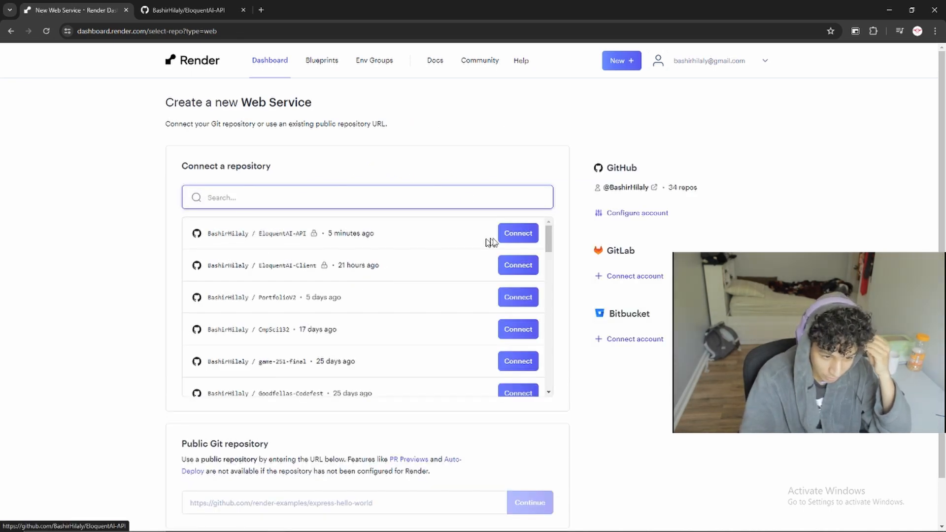
click(518, 232)
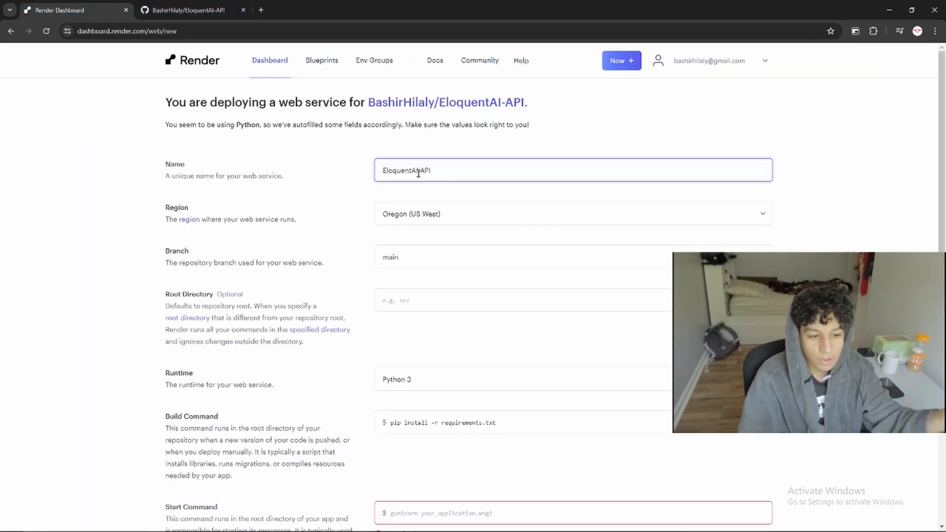
Step: Set the region to Ohio (US East) and take the uvicorn start command from render.yaml
click(572, 213)
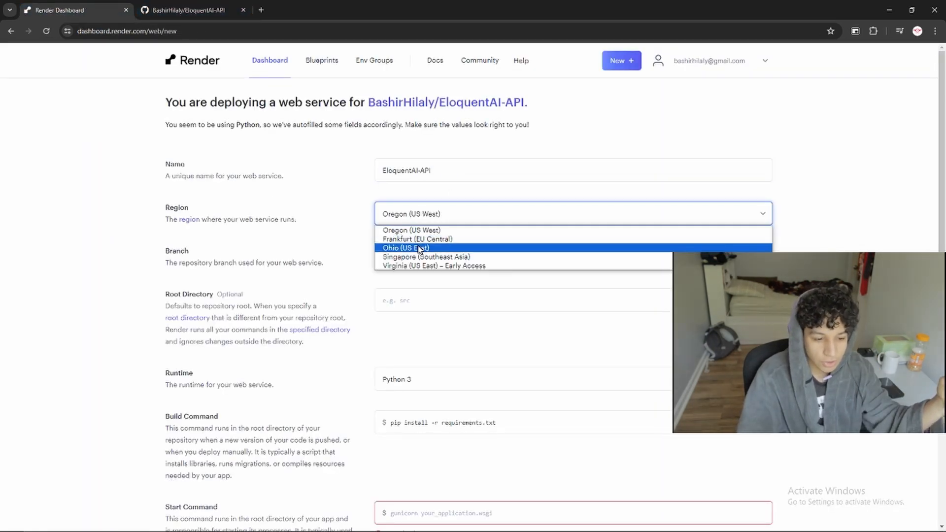
click(405, 248)
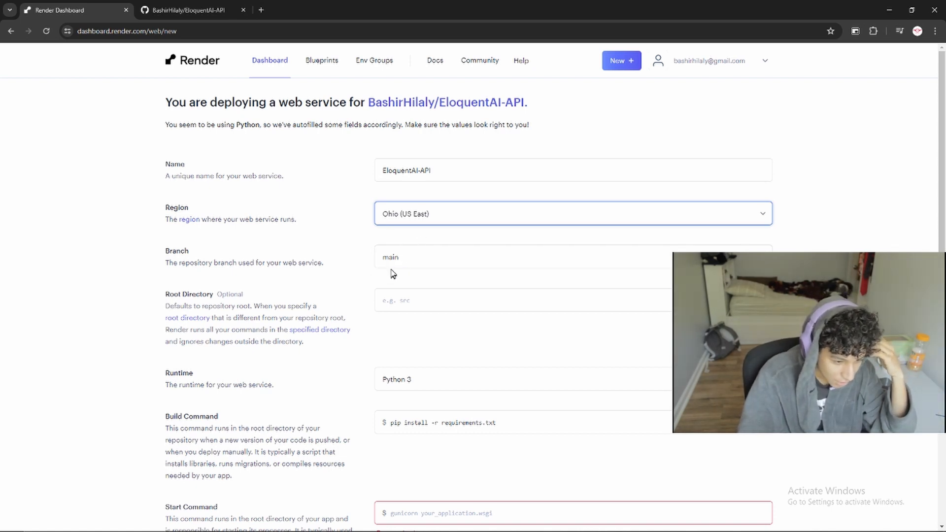
scroll(down, 3)
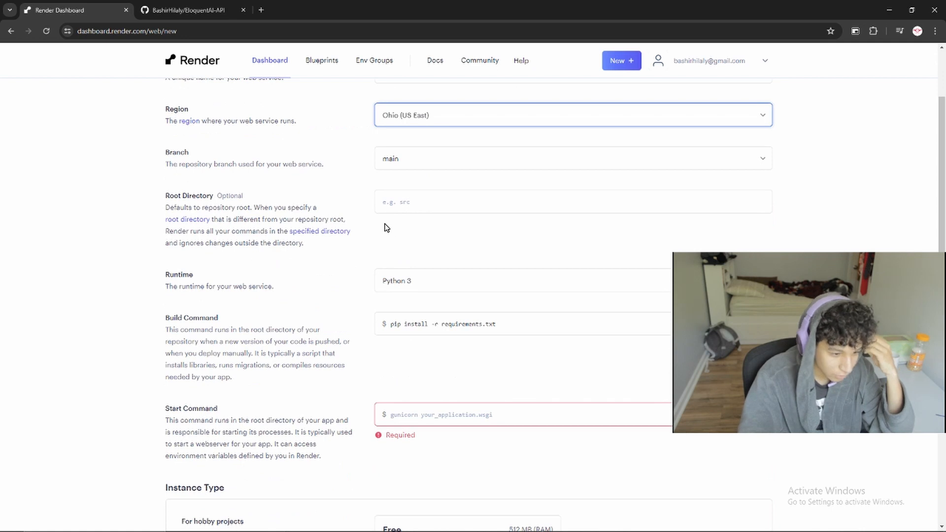
scroll(down, 3)
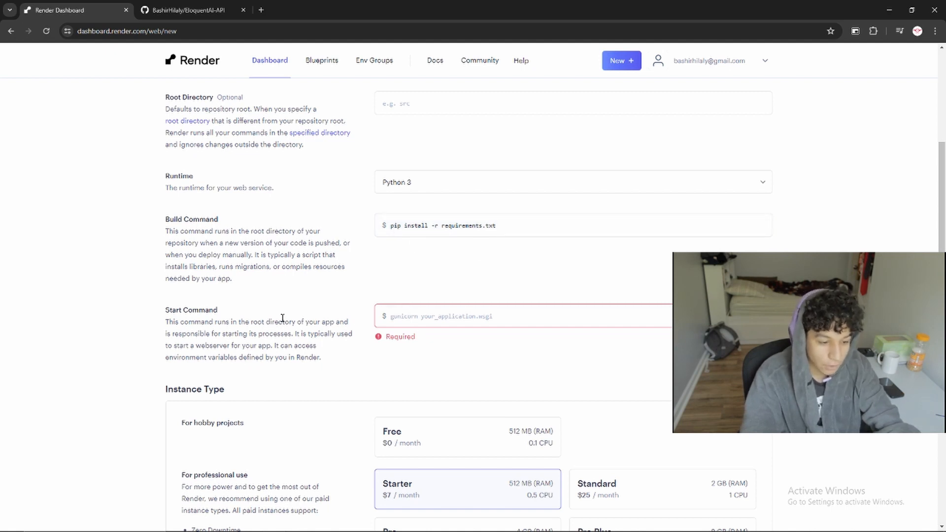
click(189, 10)
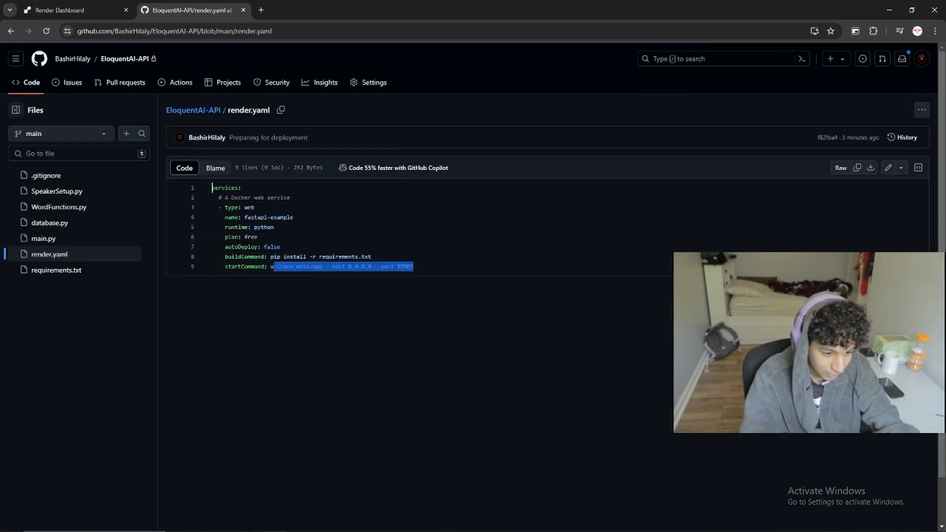
click(72, 9)
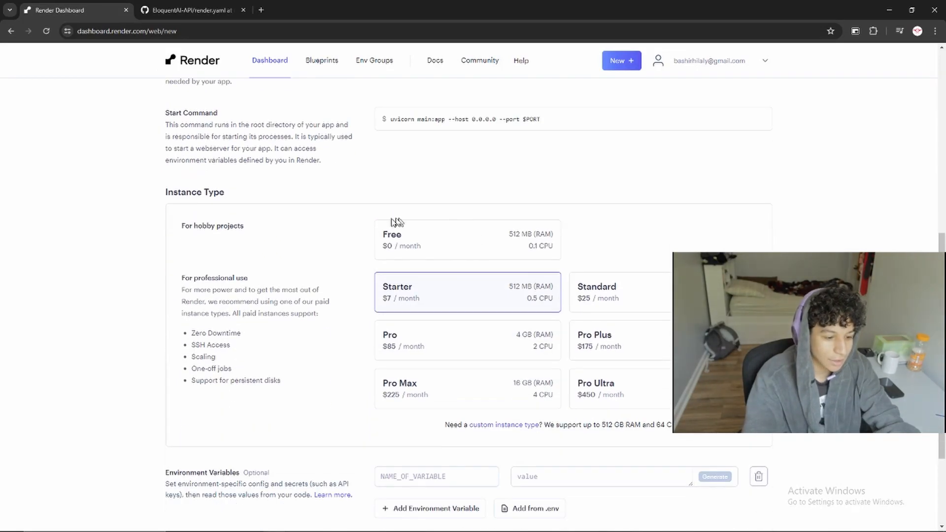
Step: Choose the Free instance type and move on to the environment variables section
click(440, 240)
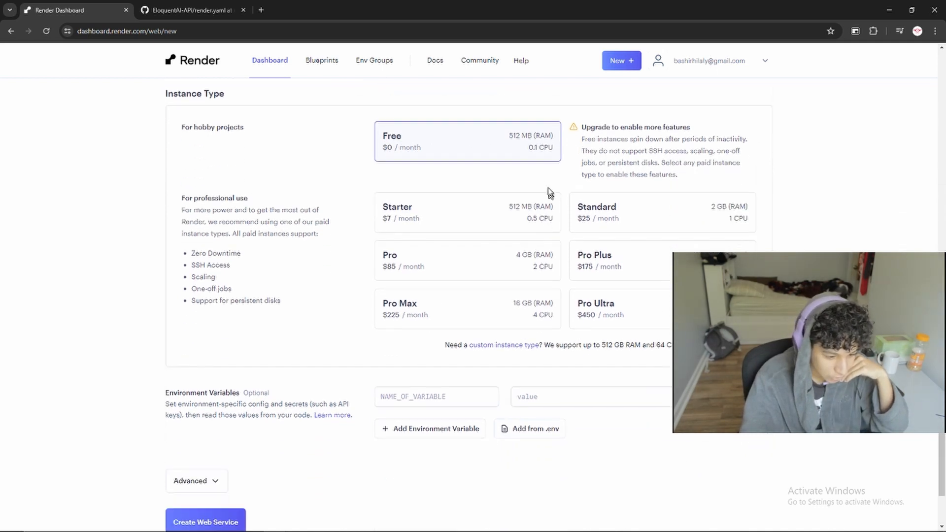
scroll(down, 3)
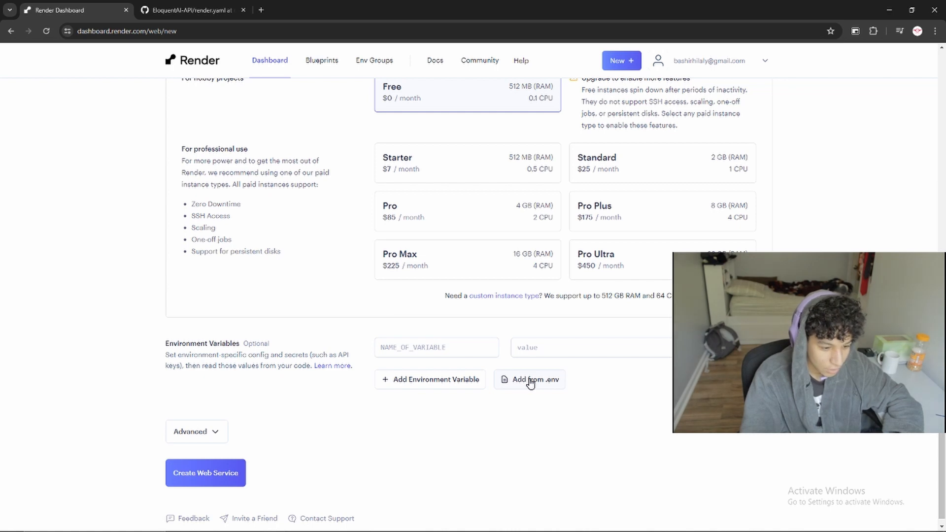
click(436, 346)
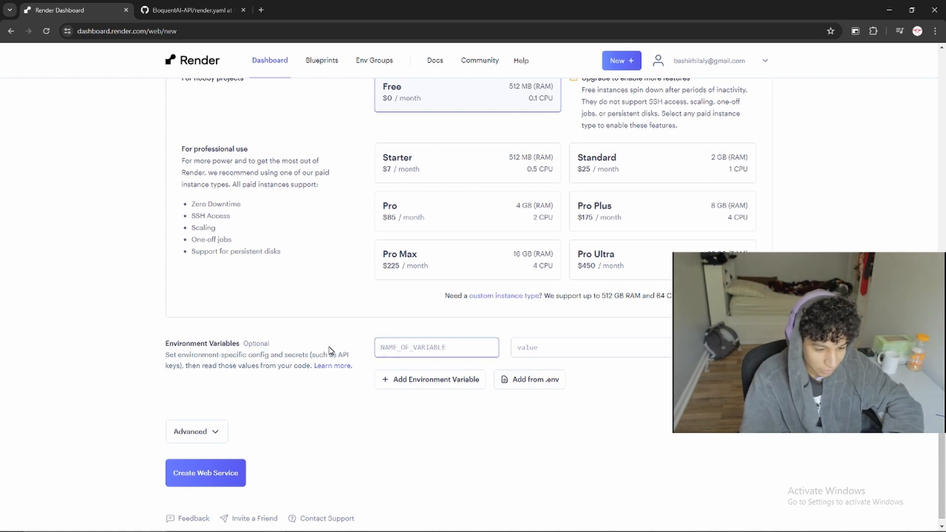
click(205, 472)
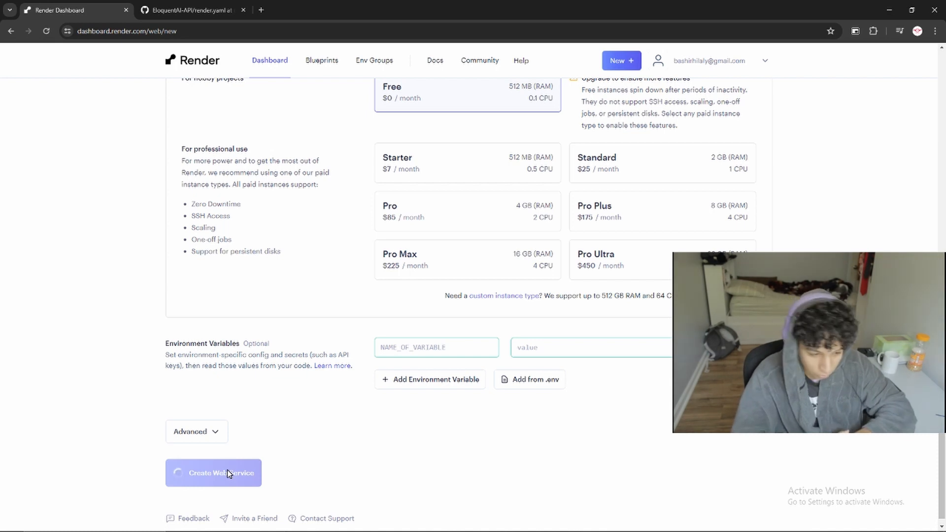
Step: Create the EloquentAI-API web service and watch its first deploy install the Python requirements
click(213, 472)
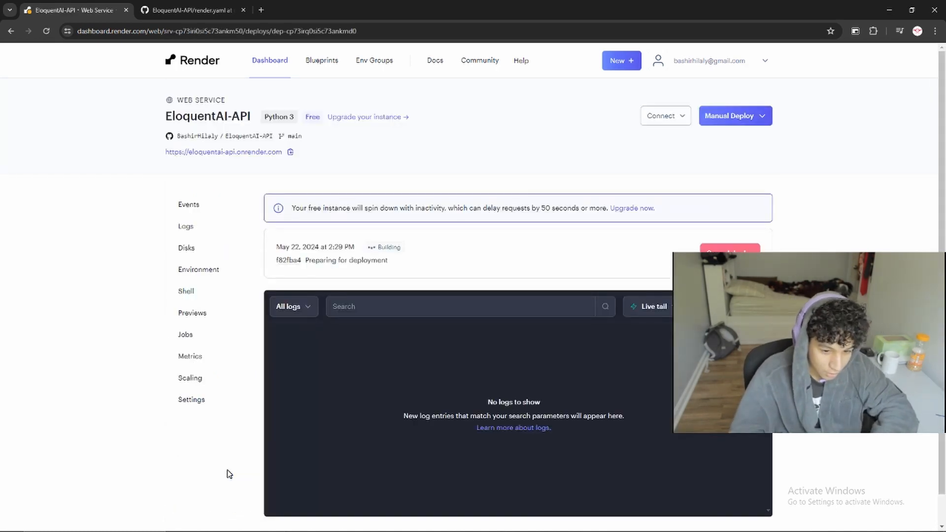
scroll(down, 3)
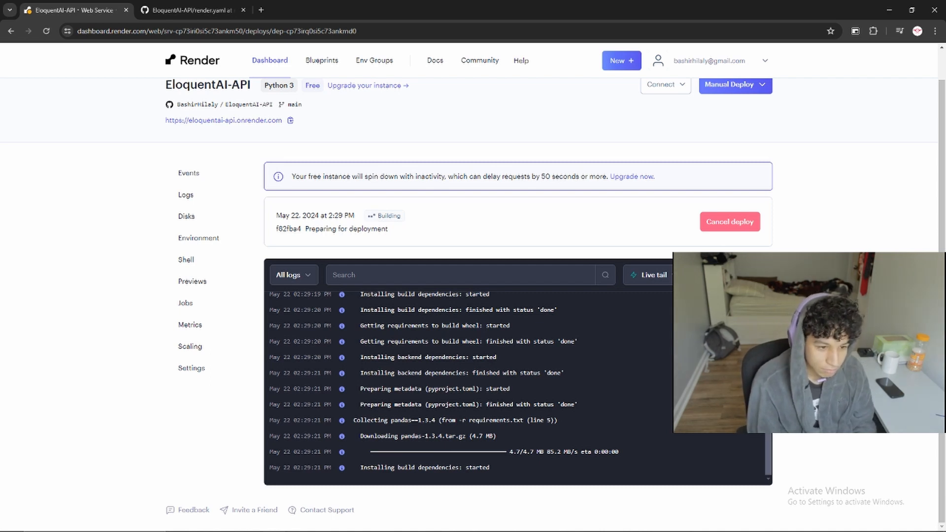
mouse_move(588, 349)
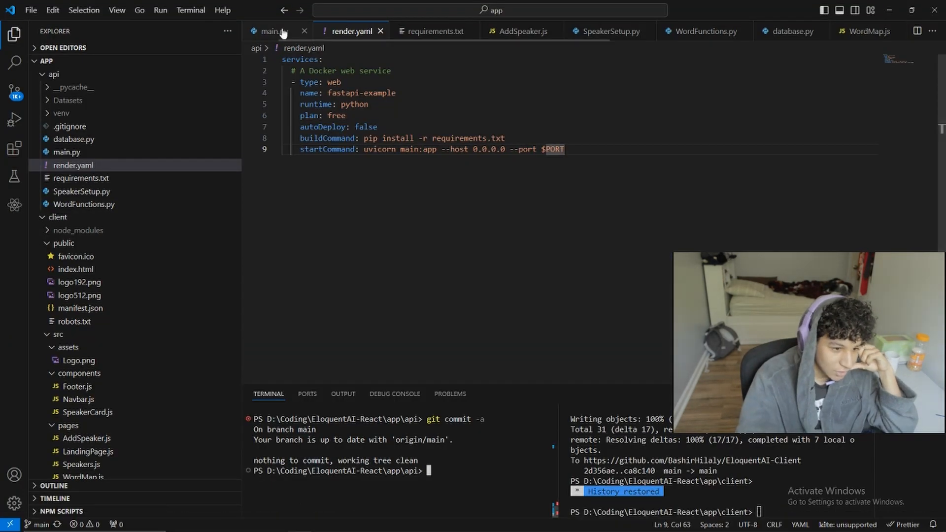
Step: Inspect the matplotlib and pytube pins in requirements.txt, then return to the Render deploy log
click(431, 31)
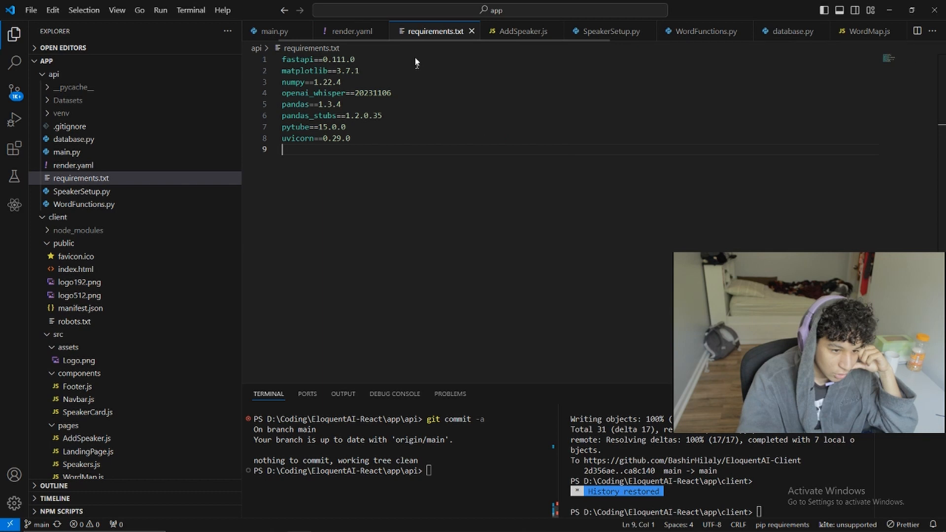
double_click(306, 71)
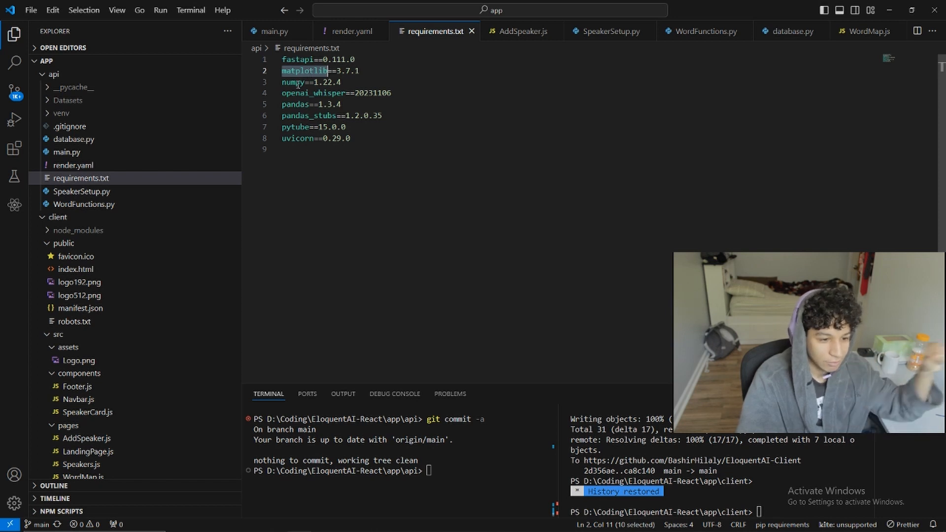
double_click(313, 92)
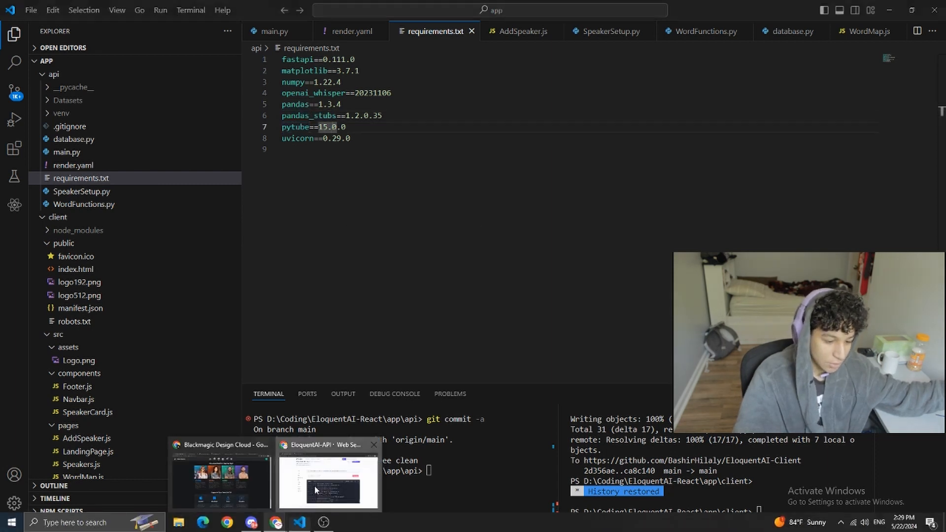
click(328, 477)
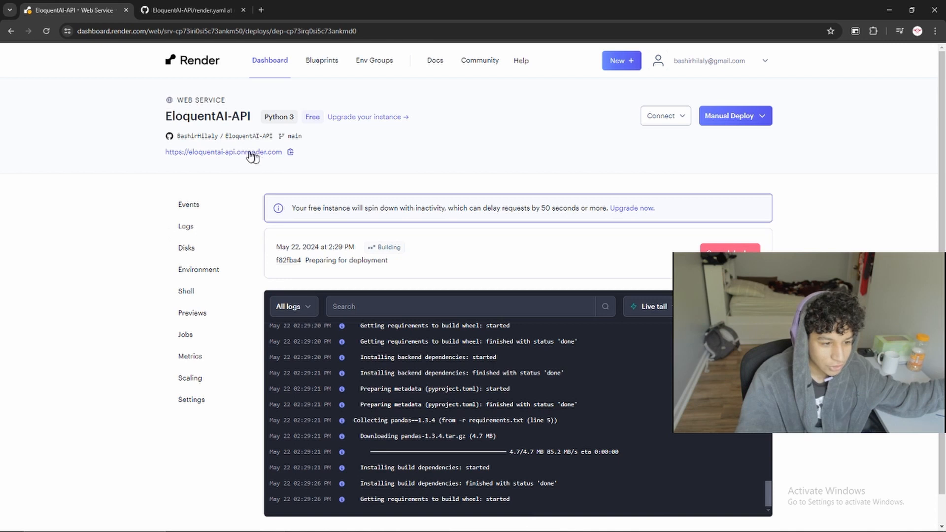
Step: Bring up the live deployed-api service showing its successful GET request logs
click(223, 152)
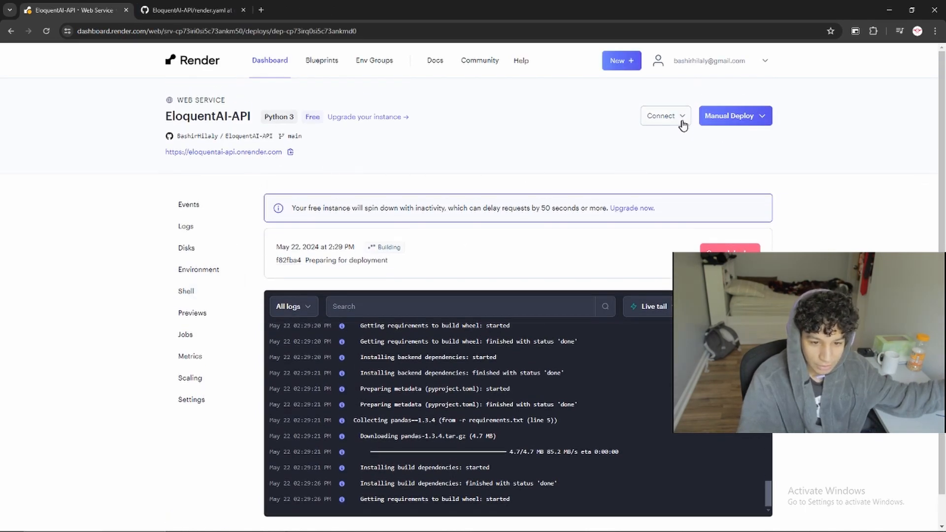
click(662, 117)
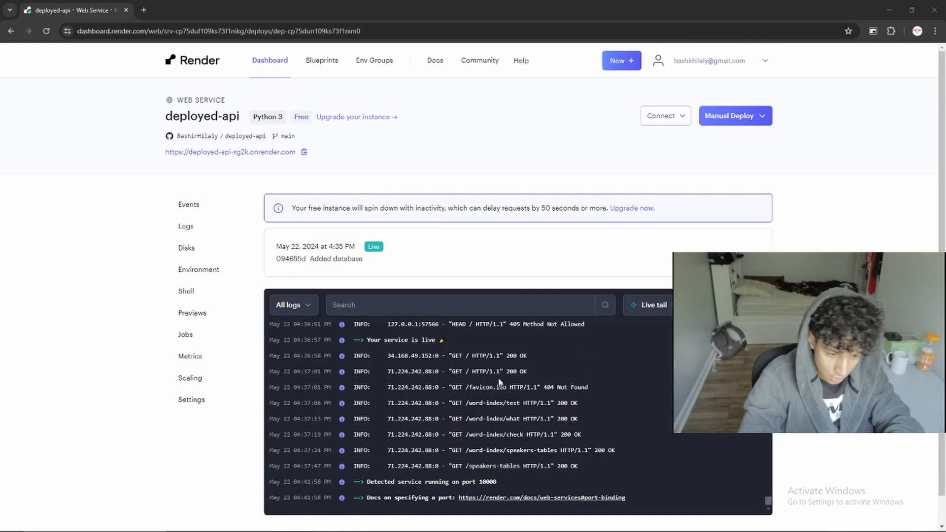
mouse_move(235, 156)
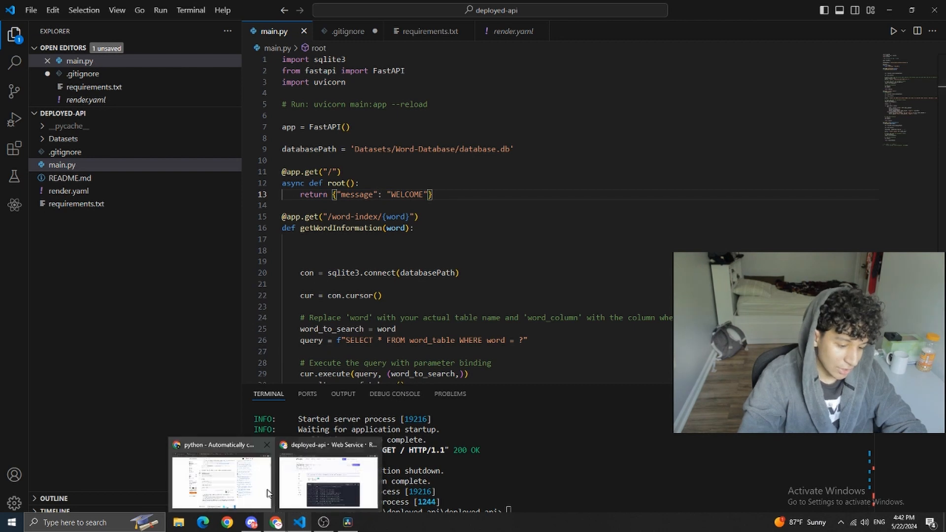
Step: Launch the deployed-api onrender.com address in a new browser tab
click(327, 476)
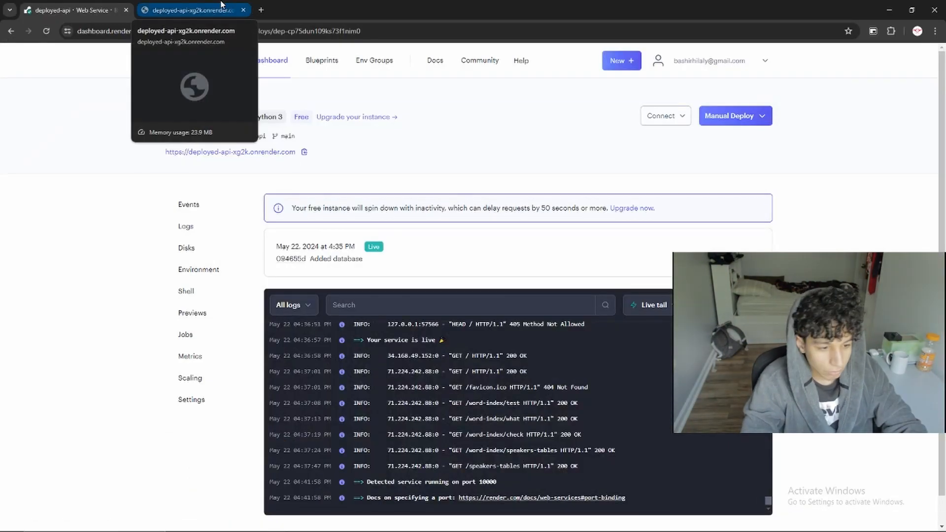
Step: Load the live service's /speakers-tables endpoint and view its JSON pretty-printed
click(188, 10)
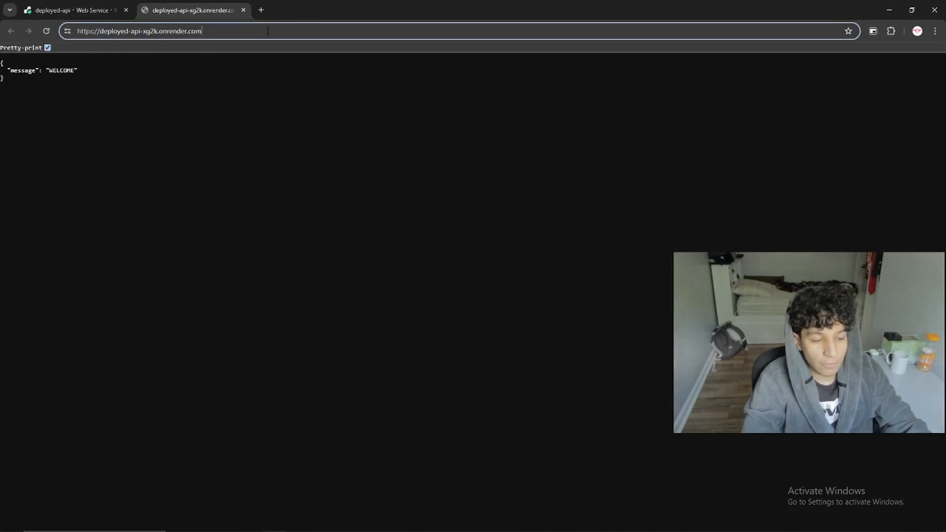
text(/speakers-tables)
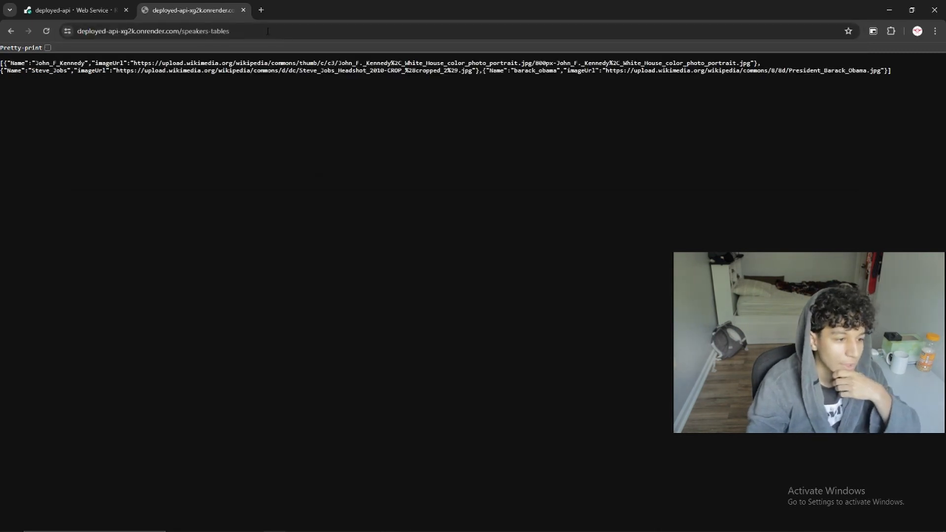
drag(506, 70, 892, 70)
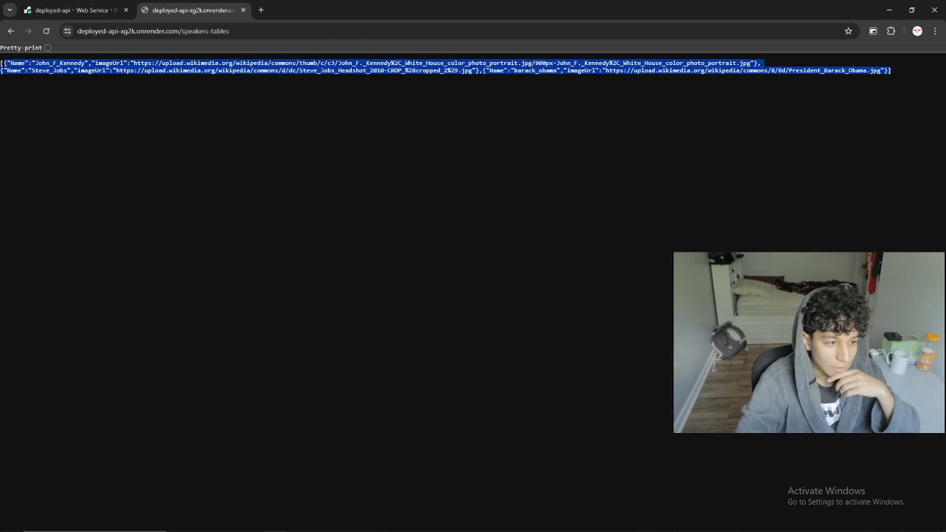
click(46, 47)
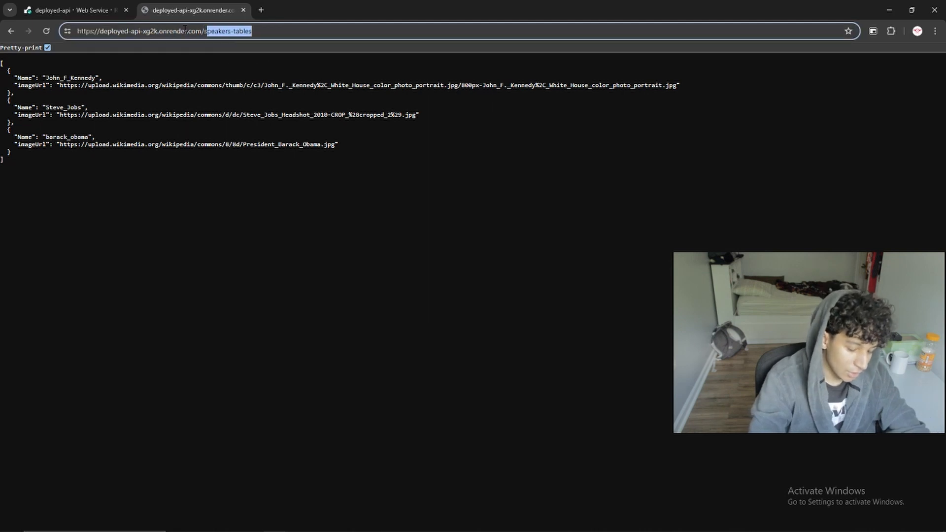
Step: Load the /word-index/check endpoint to look up the word 'check'
text(word-index/check)
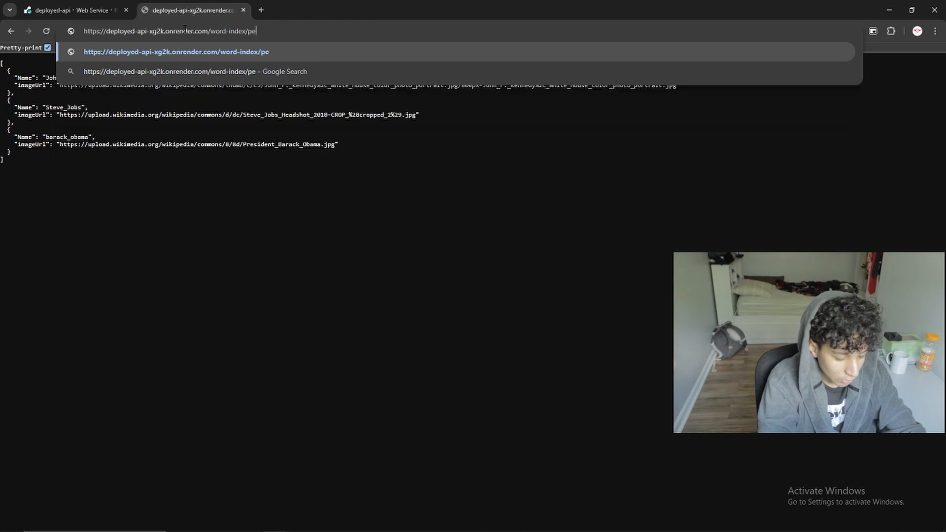
key(Enter)
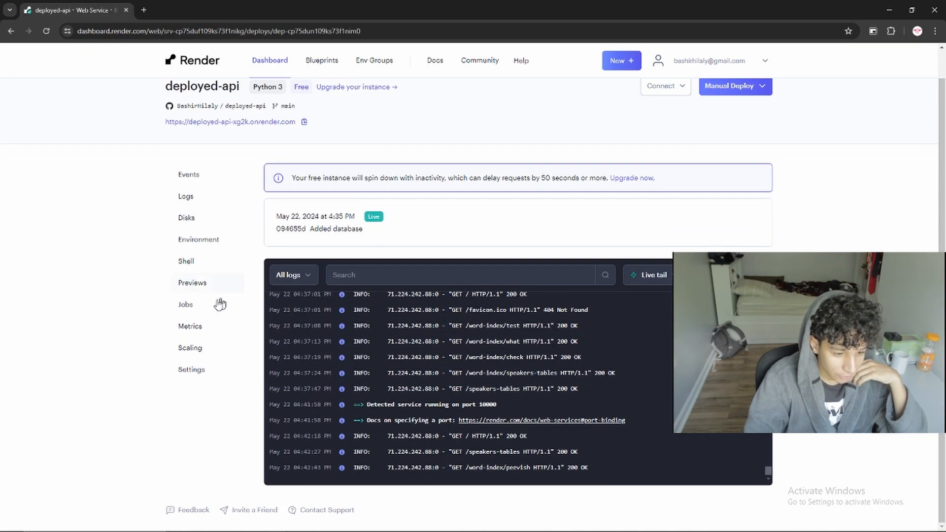
Step: Review Render's scaling and instance upgrade plans, leaving deployed-api on the Free plan
click(190, 347)
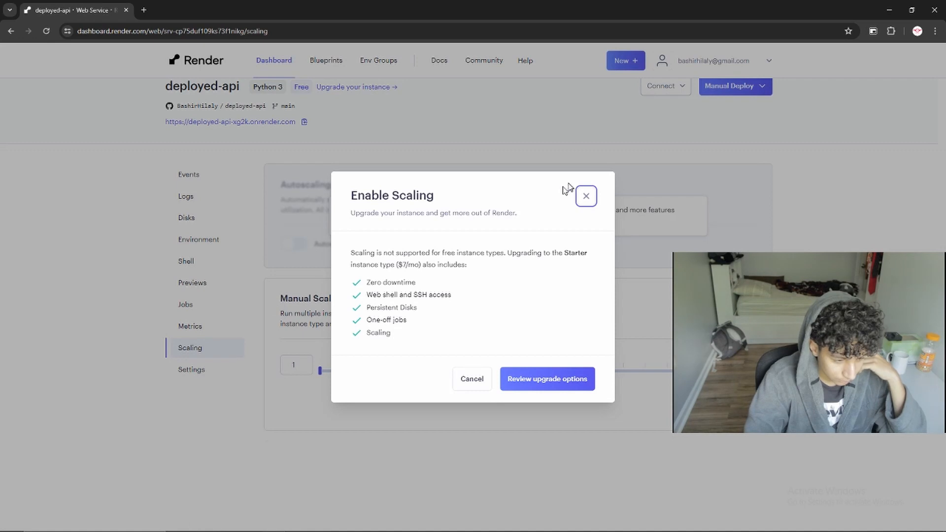
click(584, 195)
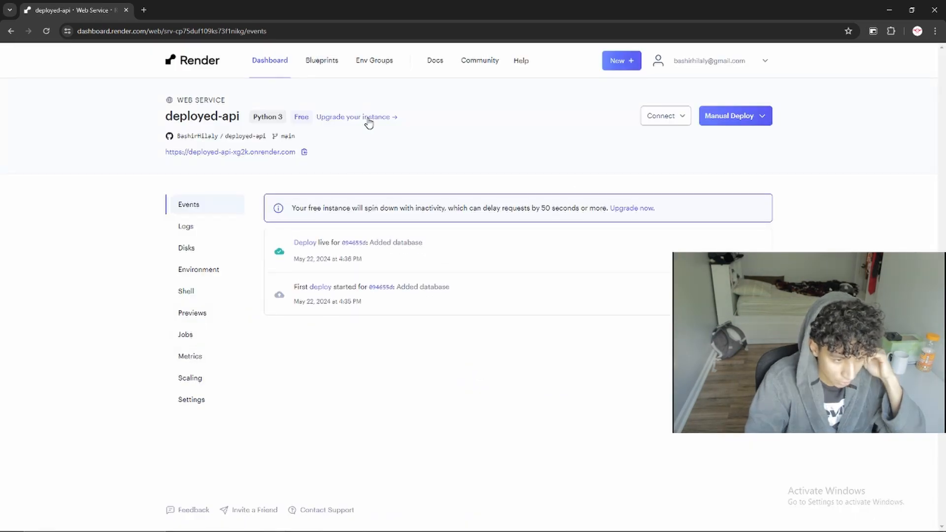
click(352, 116)
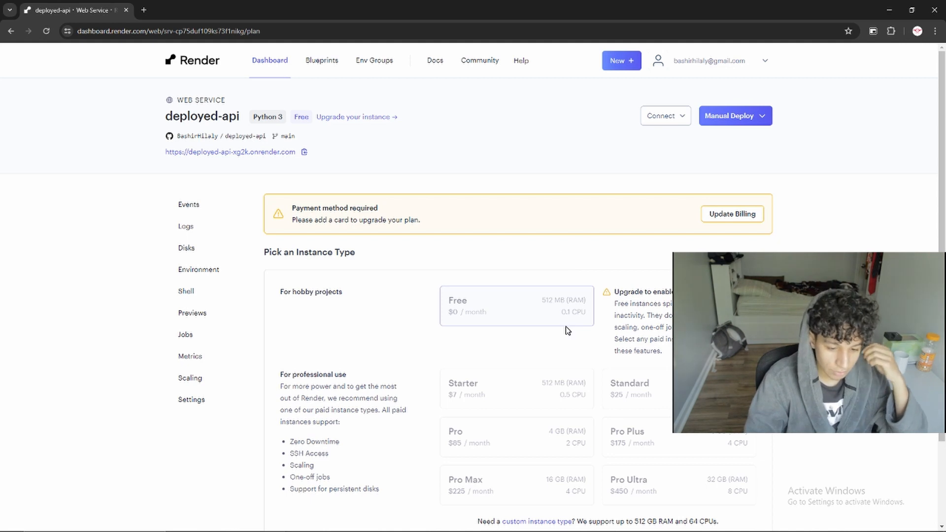
scroll(down, 3)
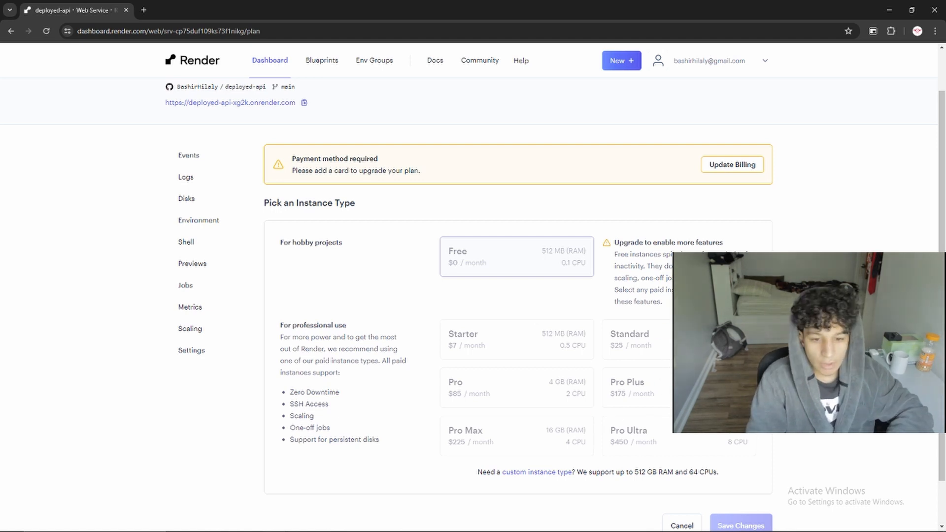
click(682, 524)
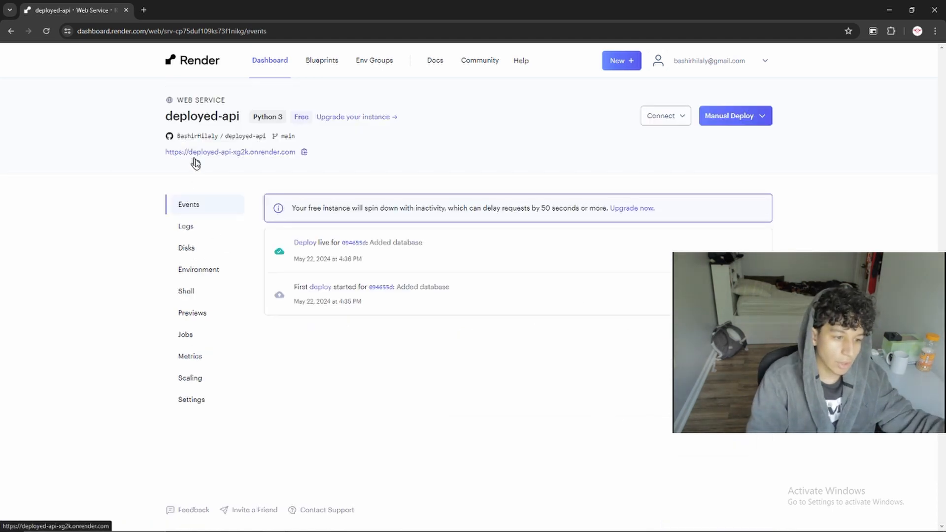